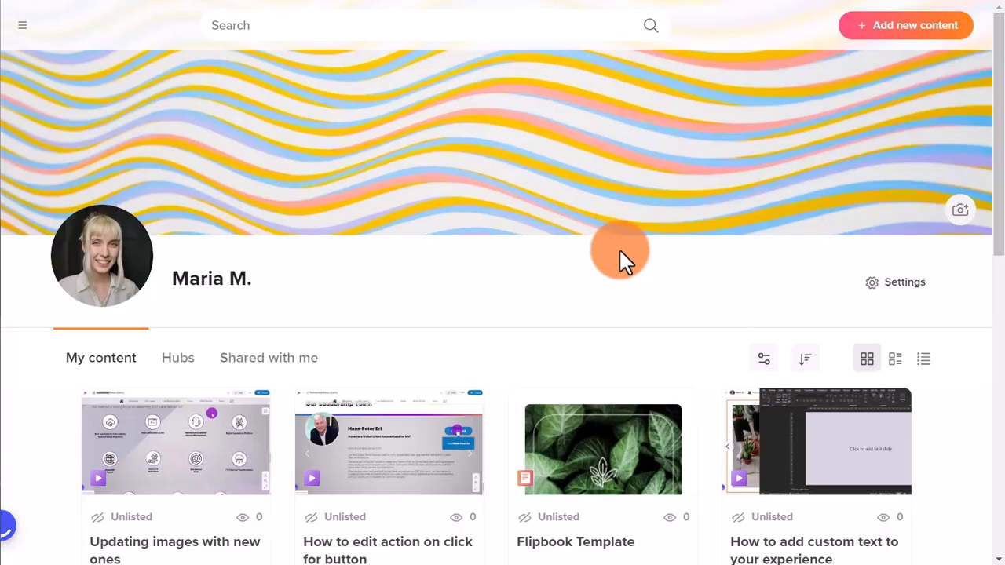
mouse_move(620, 255)
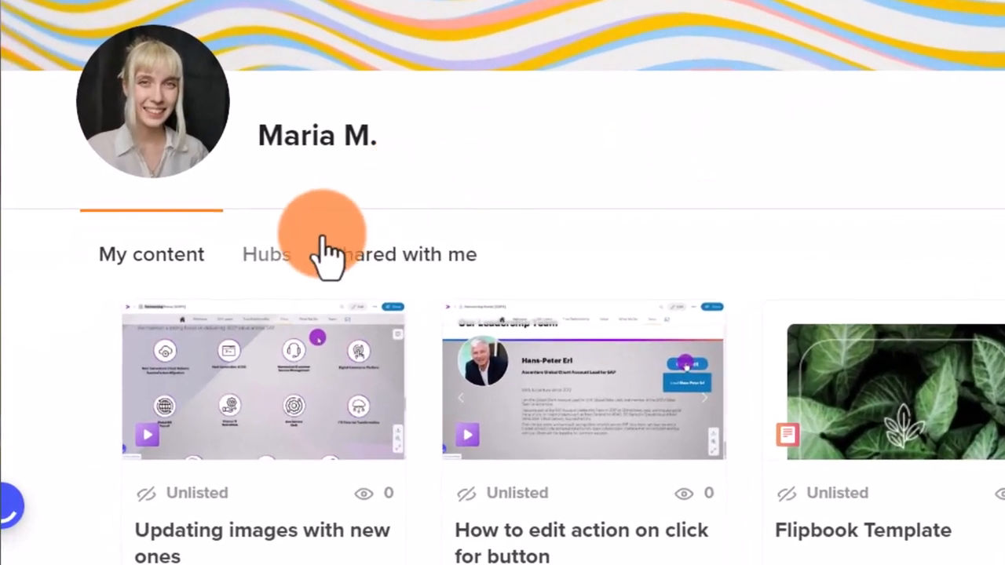
- Bring up the 'Add content to My first hub' dialog from the Hubs list
click(267, 255)
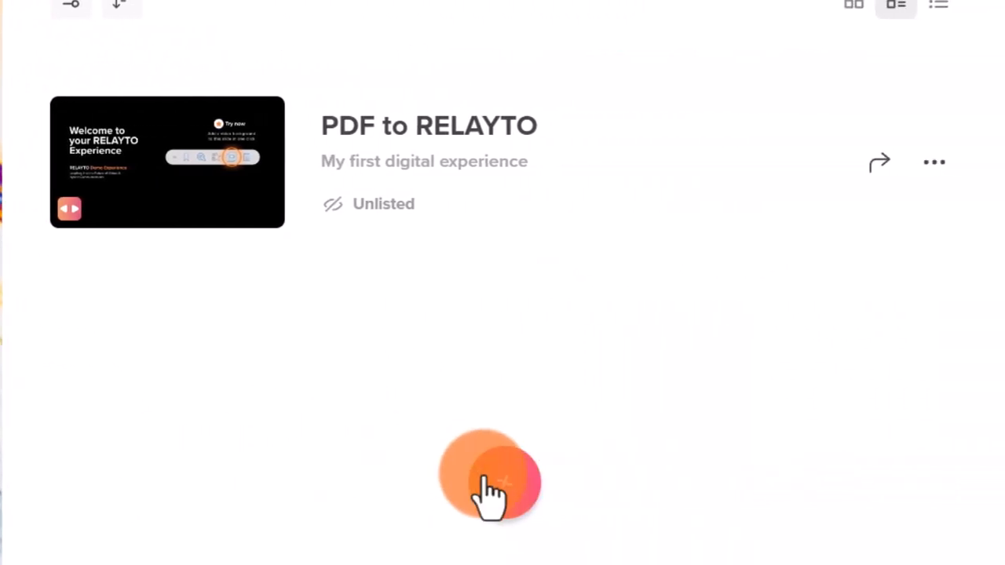
click(490, 474)
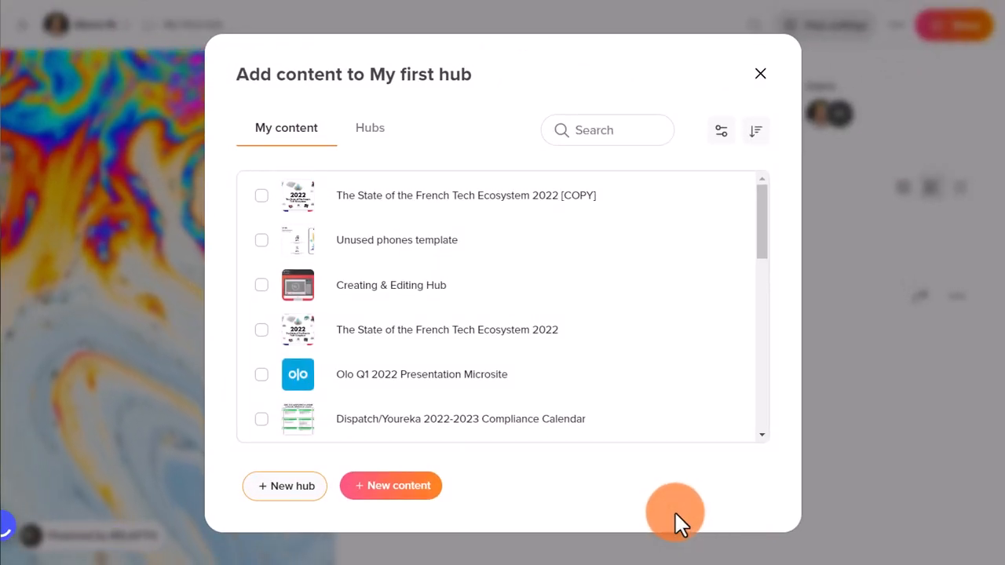
mouse_move(371, 128)
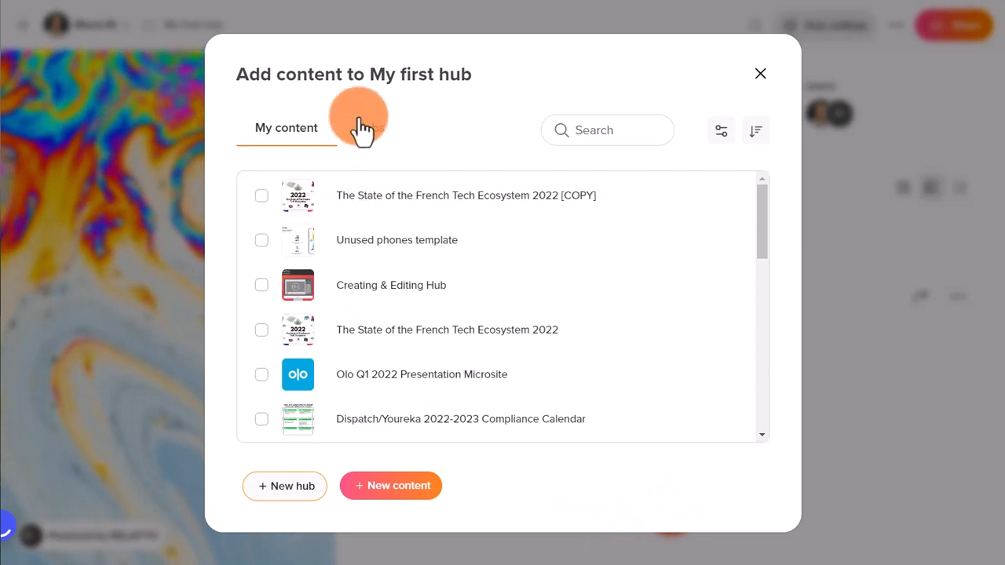
click(371, 128)
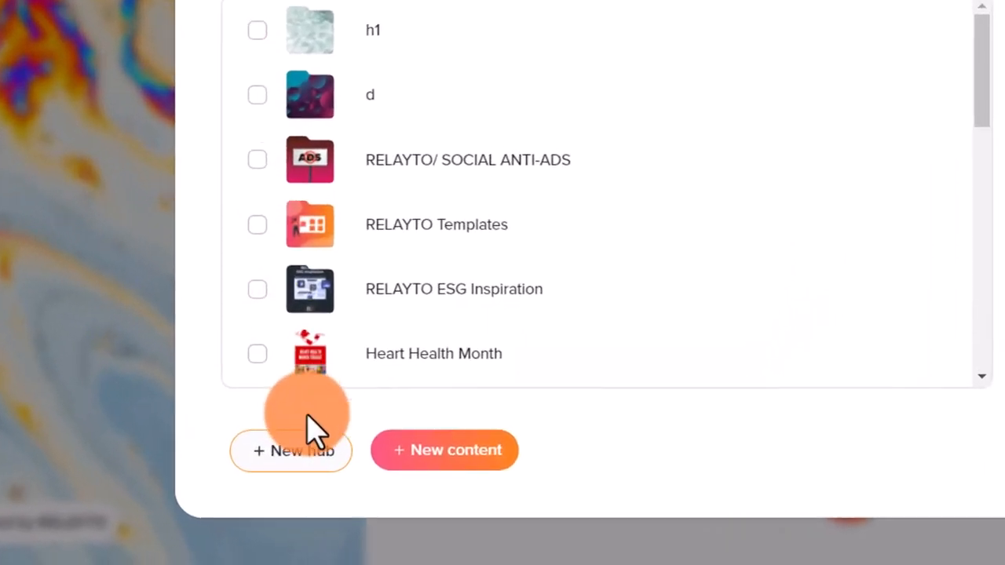
- Create a nested hub titled 'My second hub' via + New hub
click(290, 450)
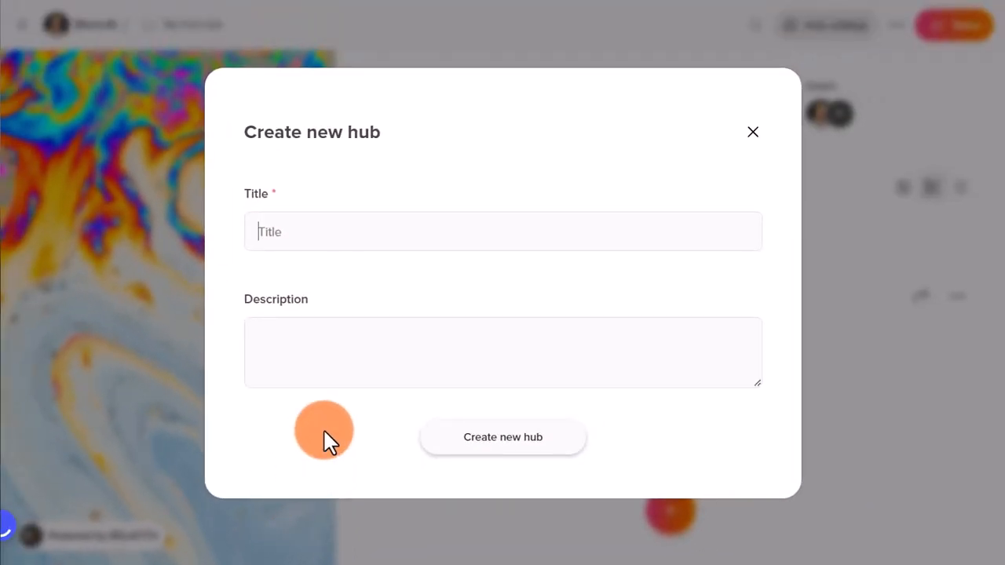
text(My second)
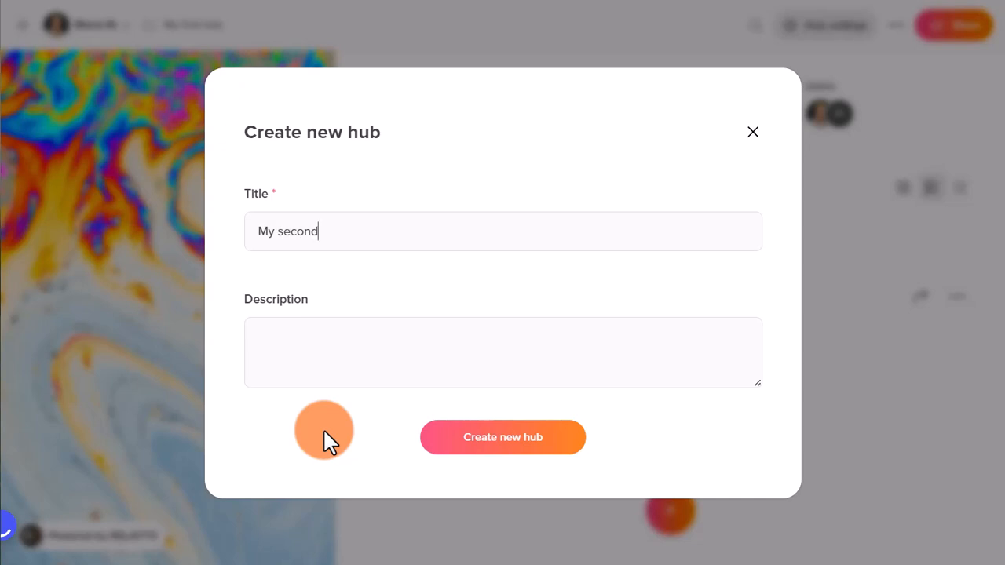
text(hub)
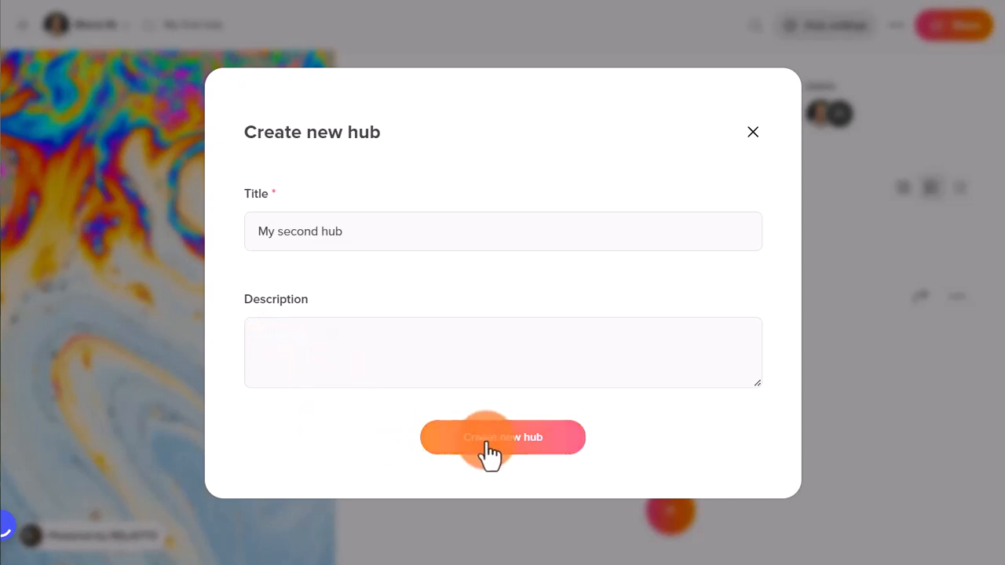
click(502, 437)
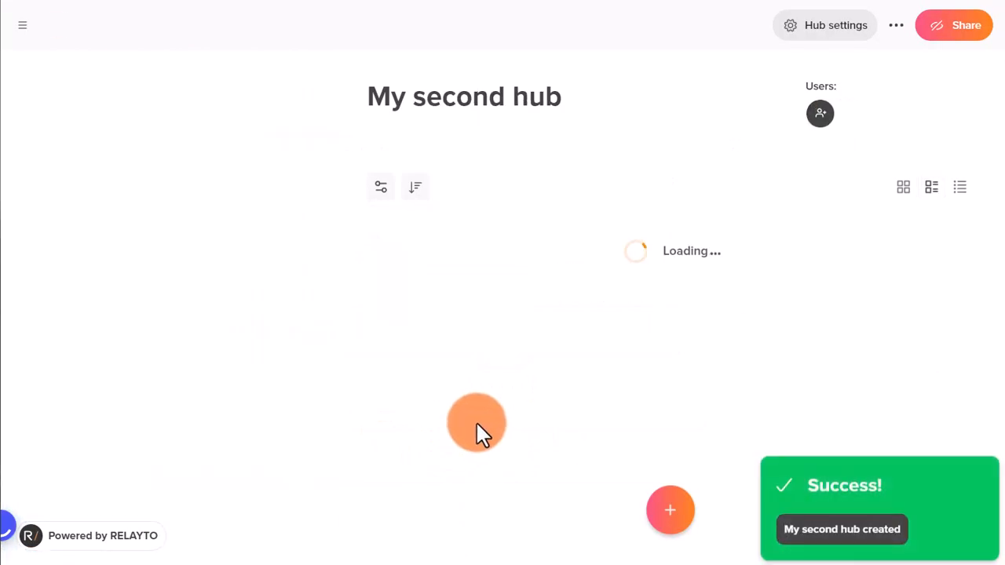
- Dismiss the Add content dialog and expand the 'My first hub' breadcrumb dropdown
click(669, 511)
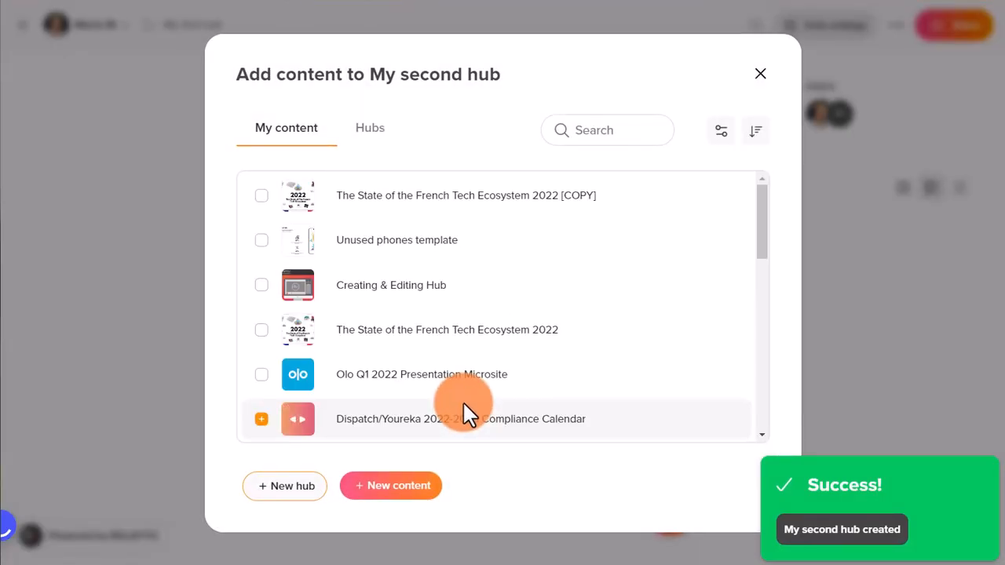
click(760, 74)
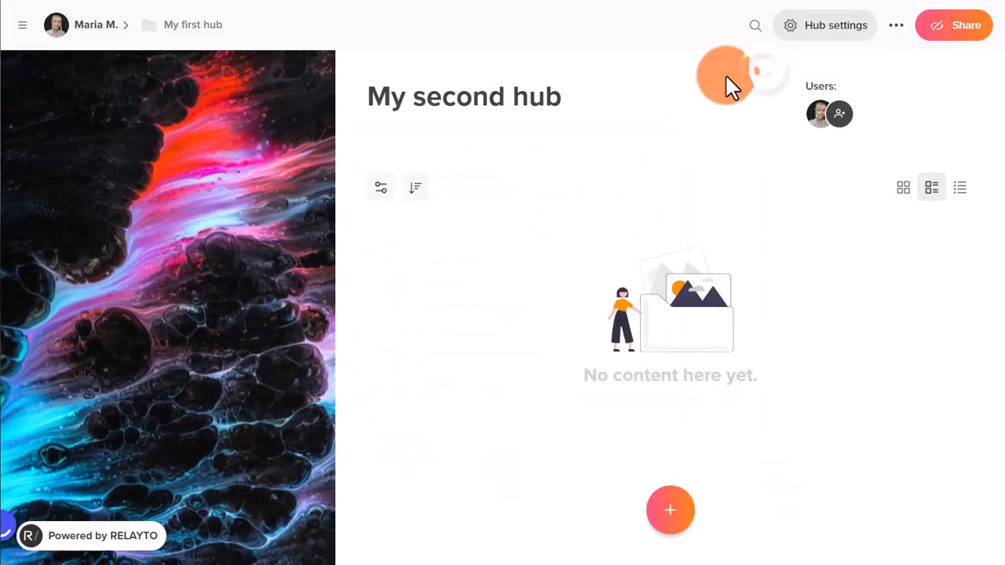
click(192, 25)
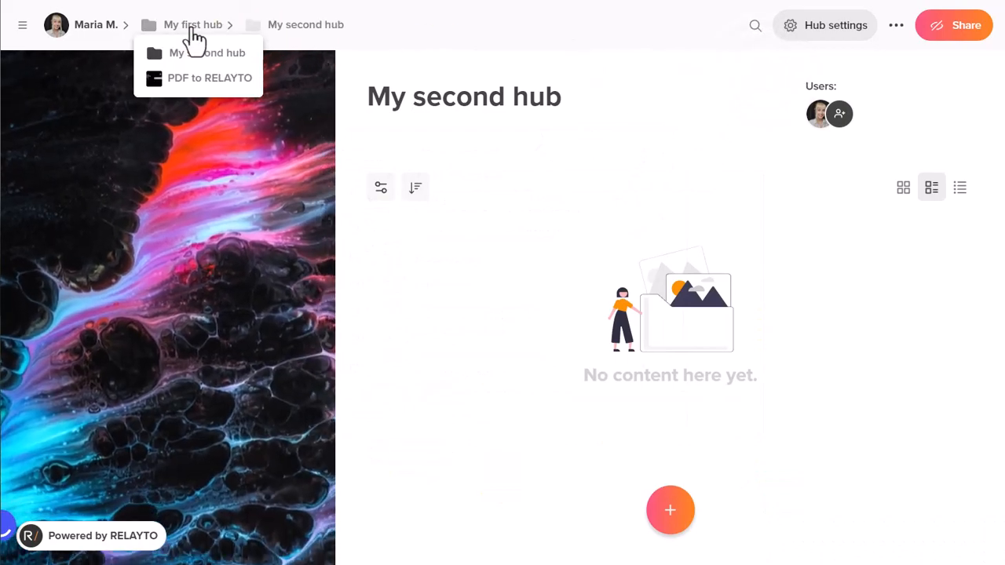